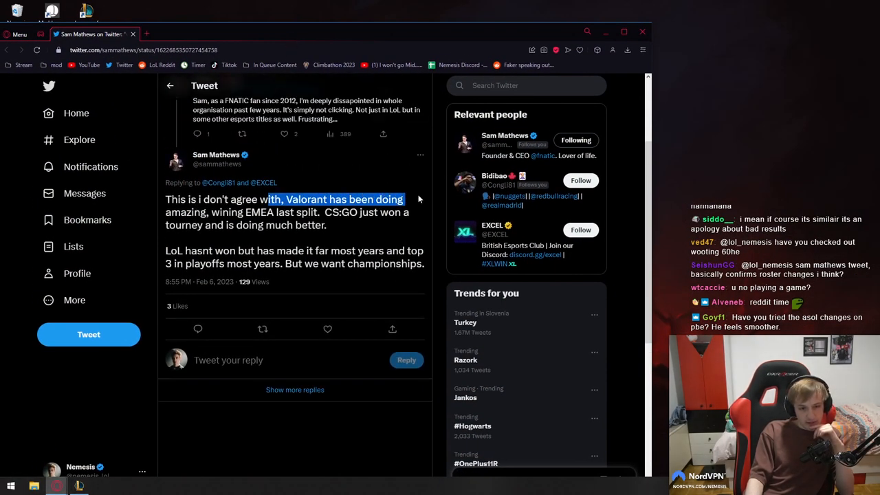
Highlight 'hasnt won but has made it far most years' in the tweet's second paragraph
left_click_drag(419, 199, 330, 212)
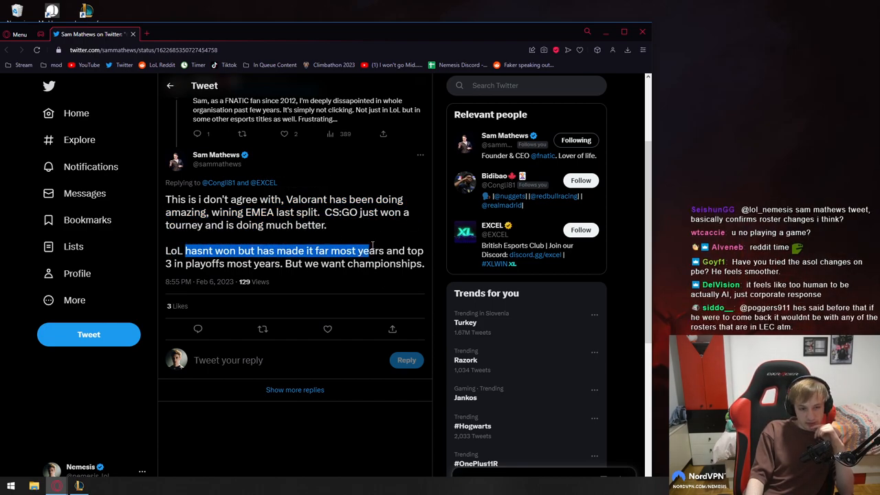
Select the LoL paragraph from 'hasnt won' through 'But we want', then reselect it
left_click_drag(371, 249, 289, 263)
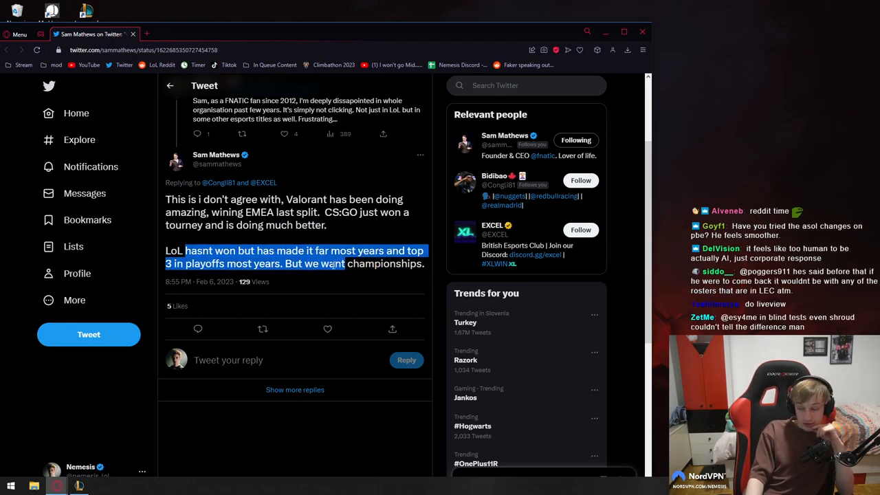
mouse_move(278, 282)
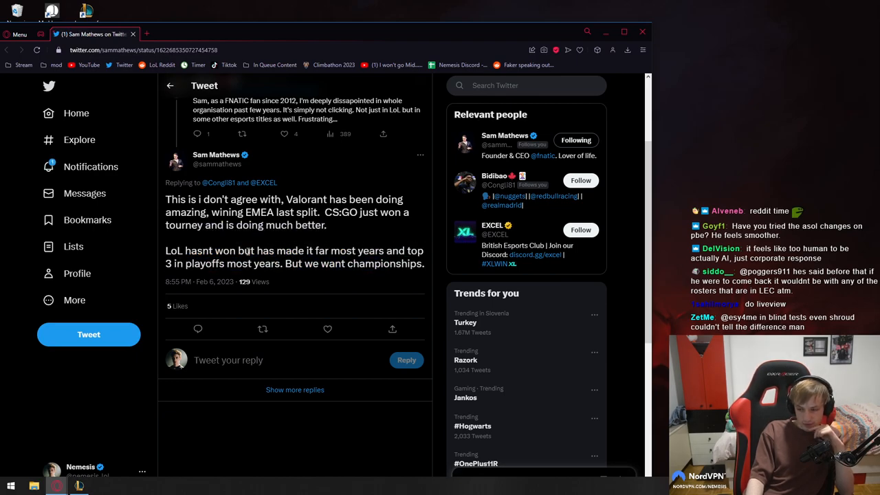
left_click_drag(241, 250, 354, 263)
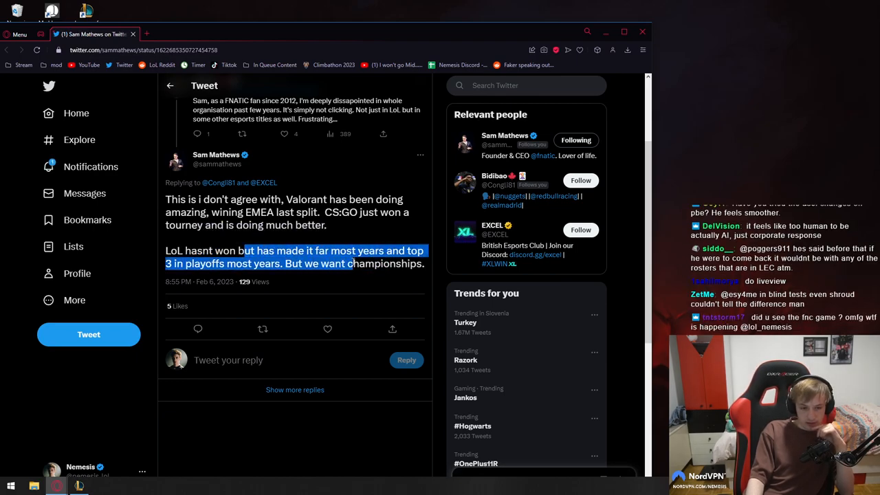